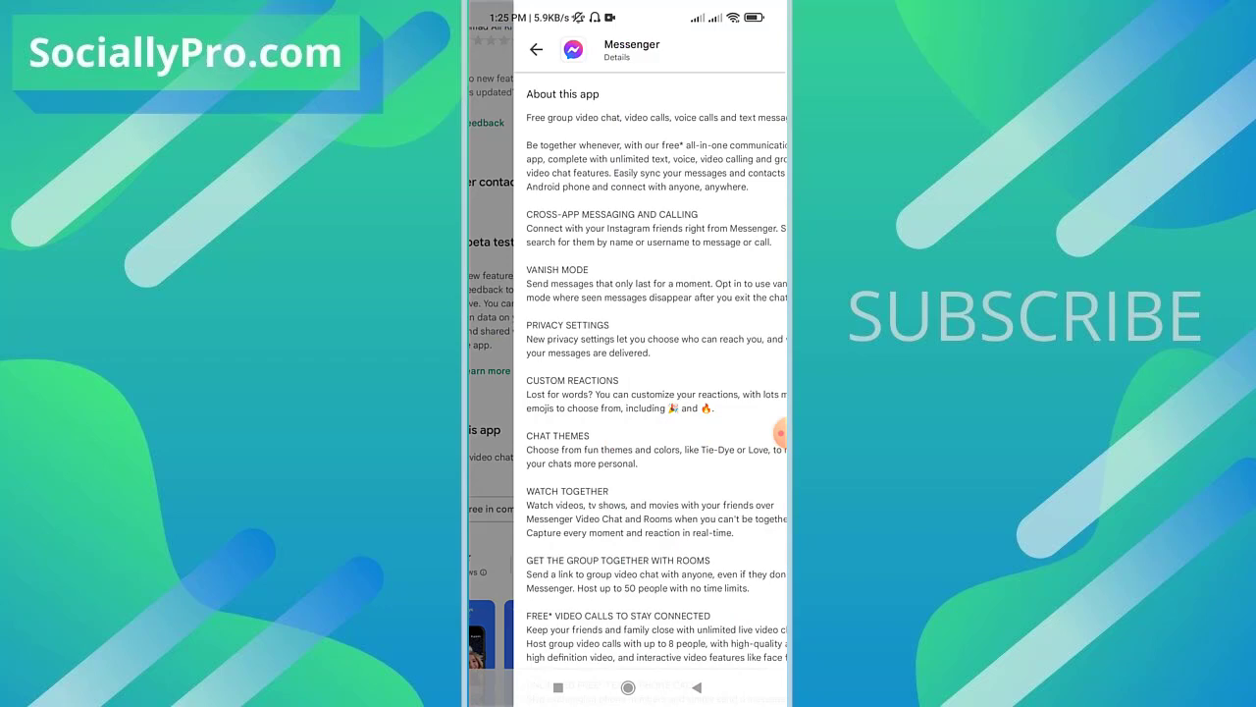
- Scroll Messenger's Play Store details to App info, then return to the home screen
scroll(down, 3)
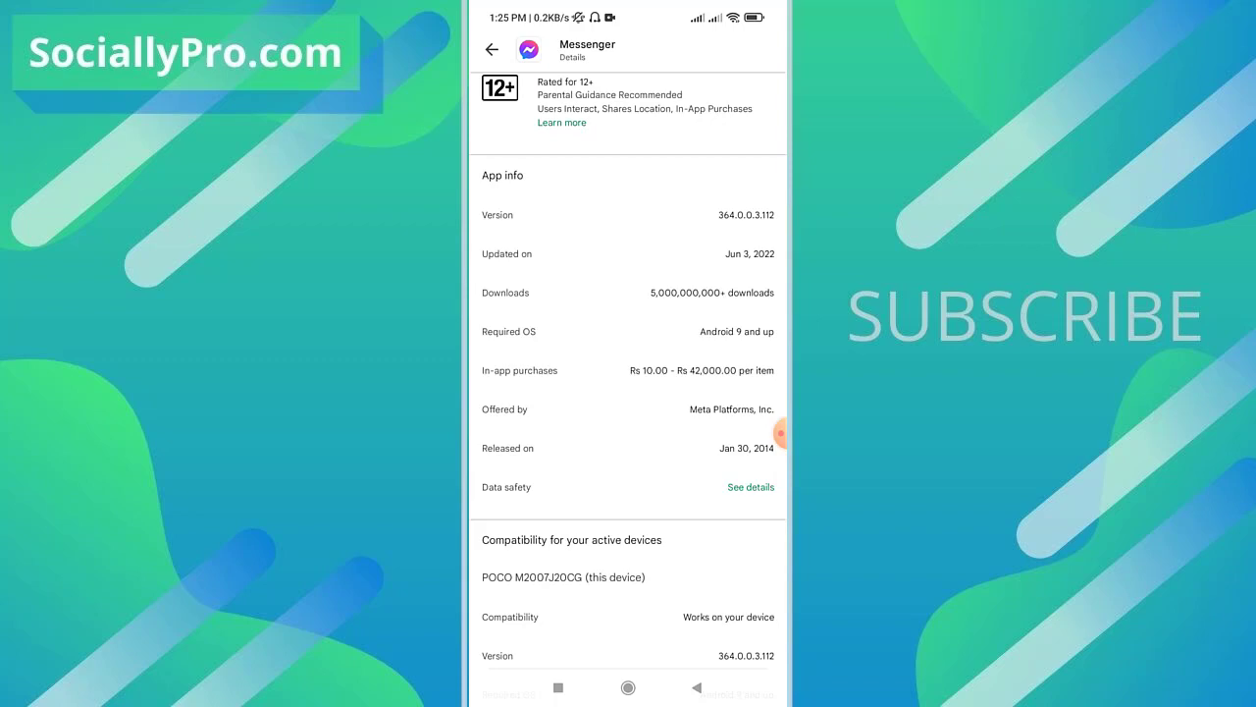
click(628, 687)
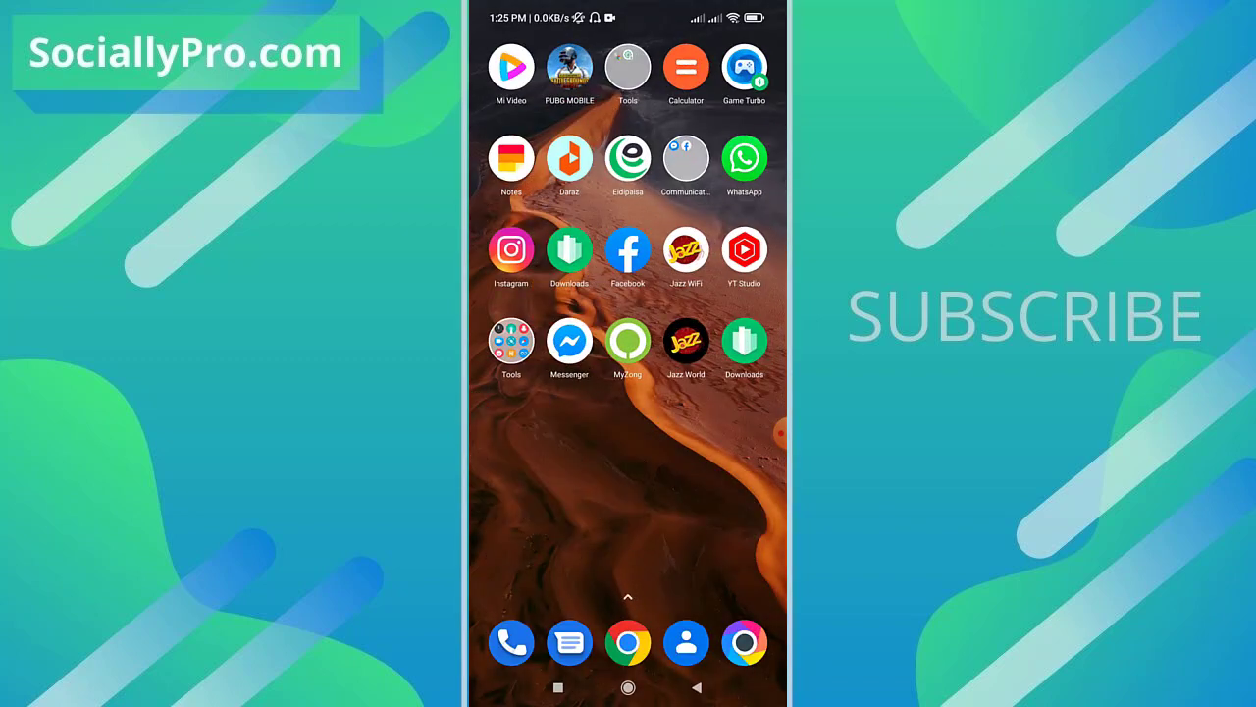
- Launch Messenger and scroll through the Chats list
click(570, 341)
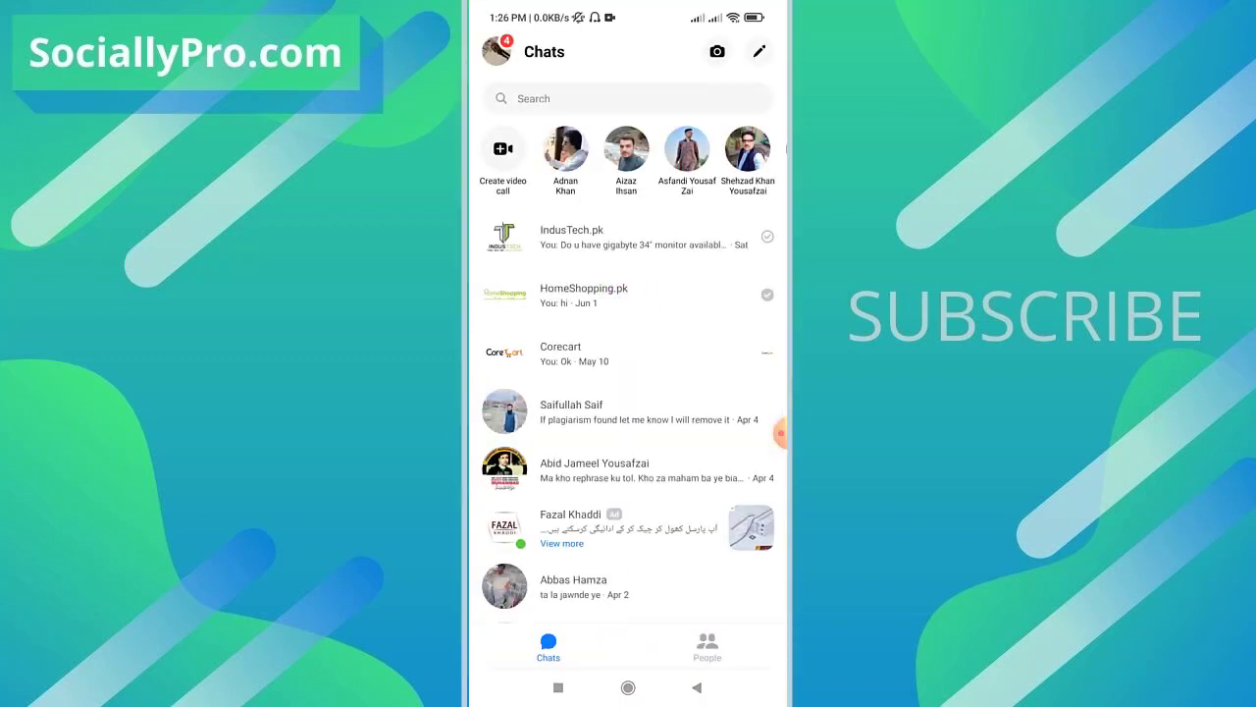
scroll(down, 3)
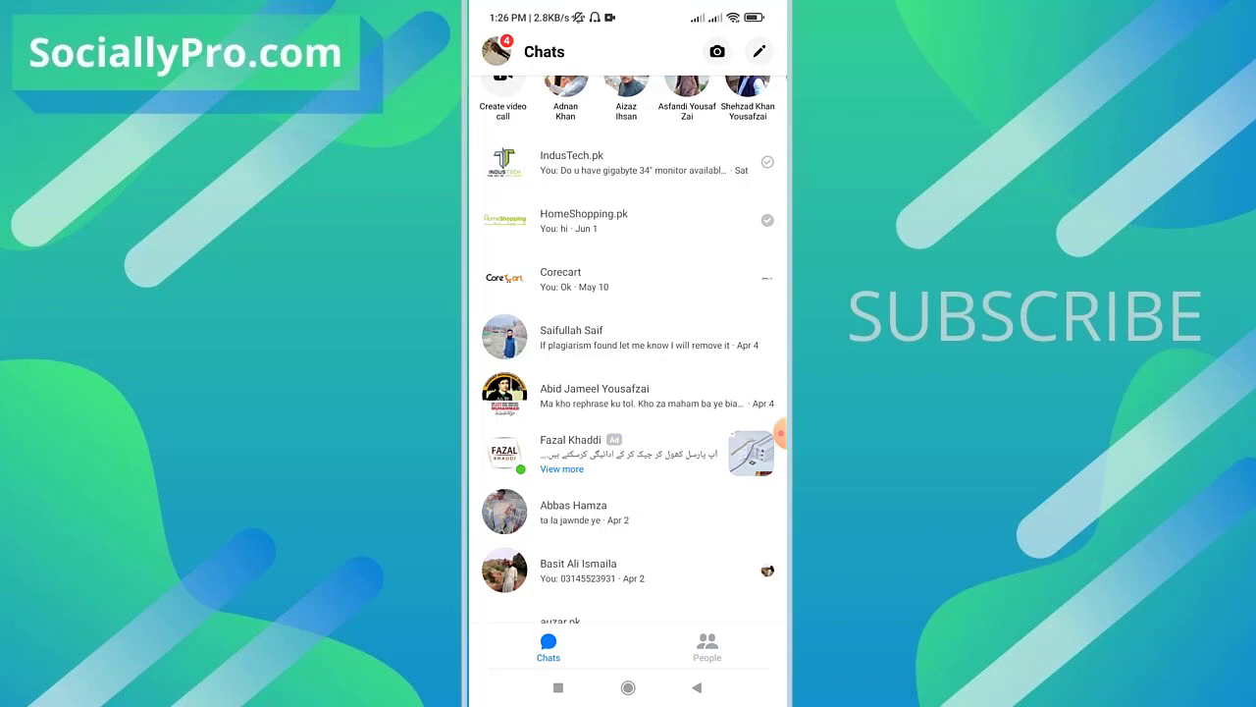
scroll(down, 3)
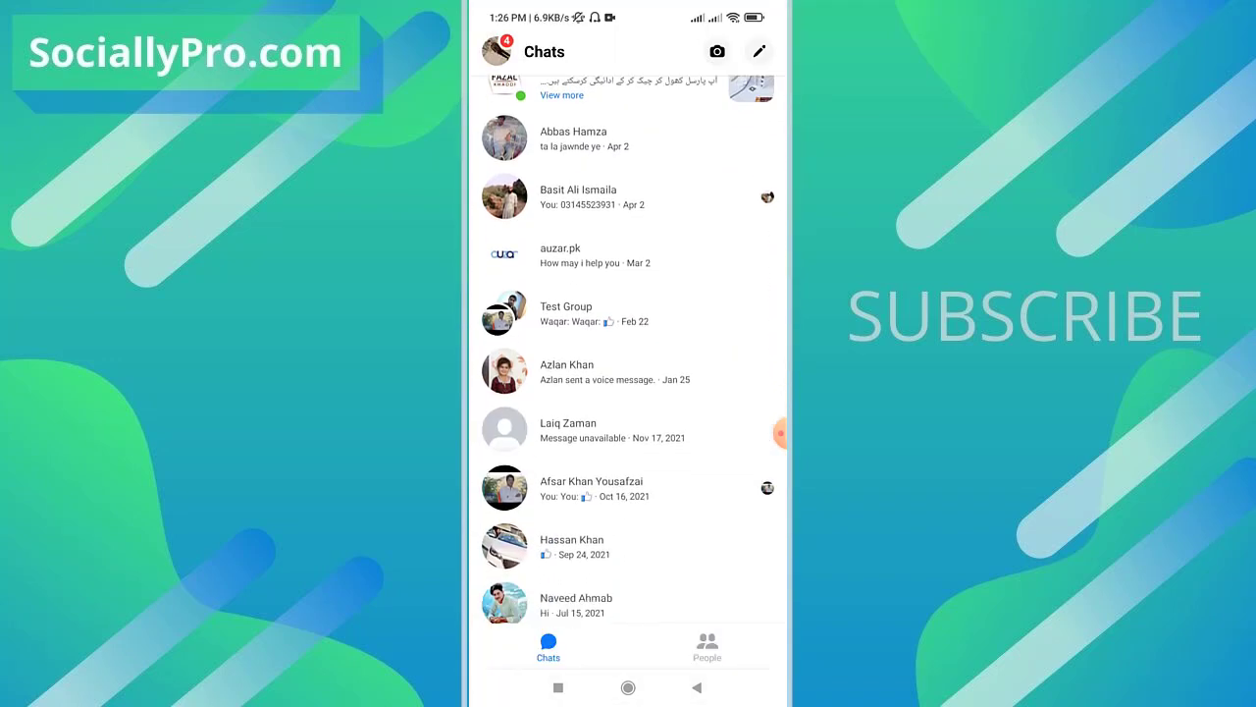
scroll(down, 3)
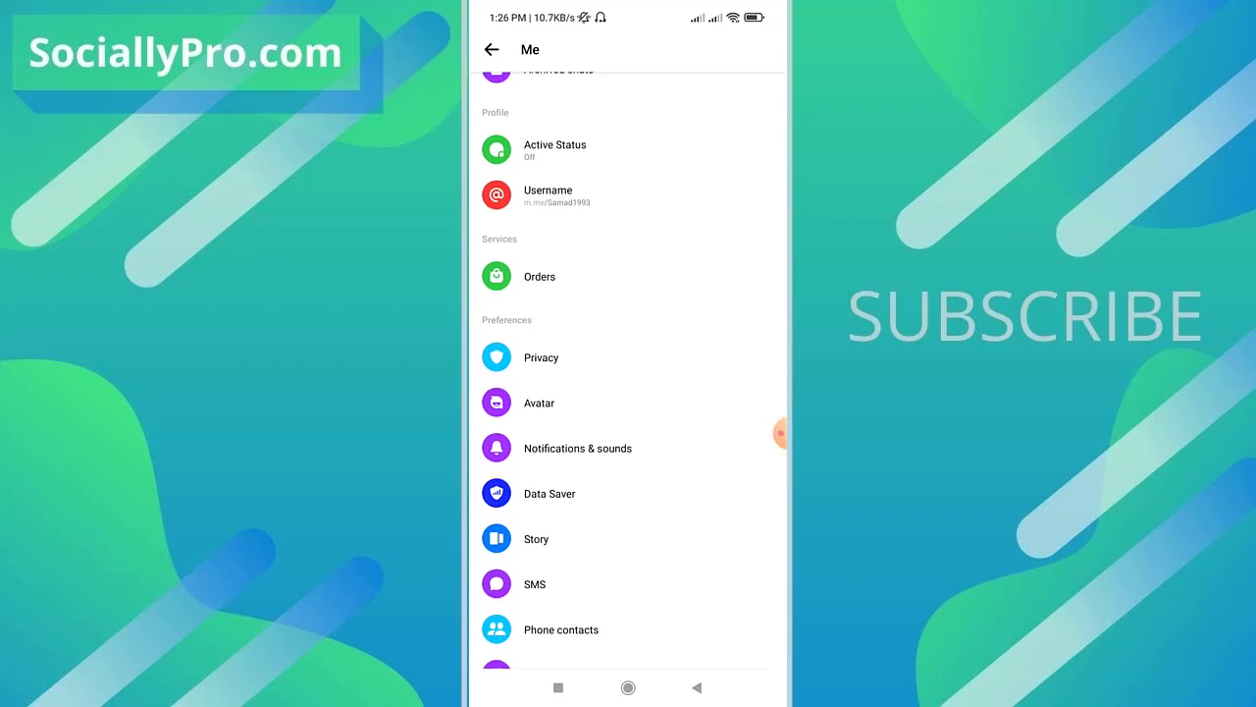
- Open Privacy, then Restricted accounts to see the four restricted contacts
click(540, 357)
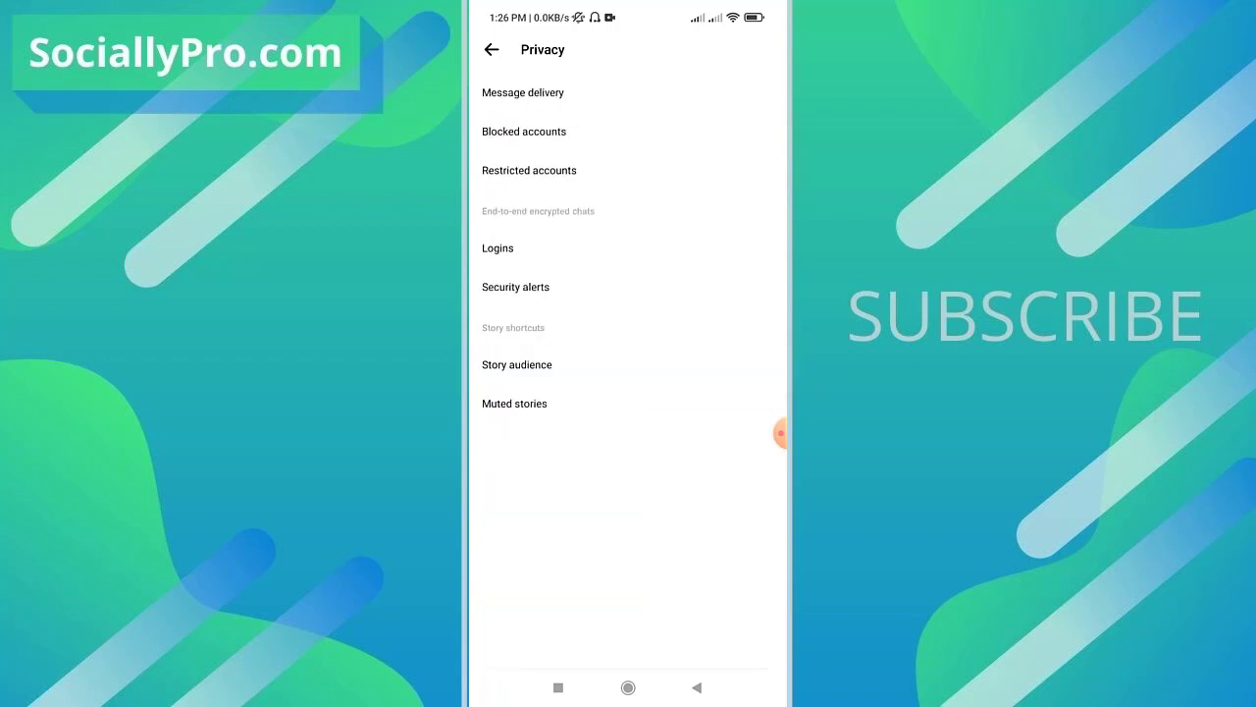
click(528, 170)
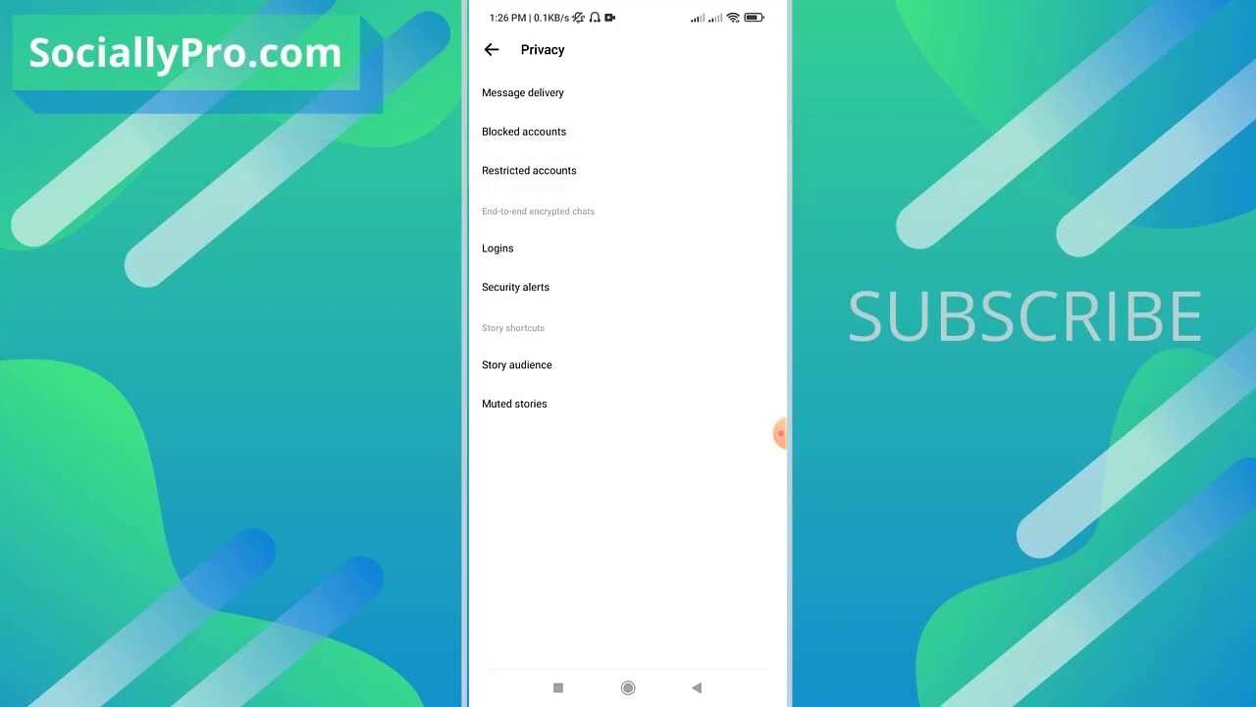
click(527, 170)
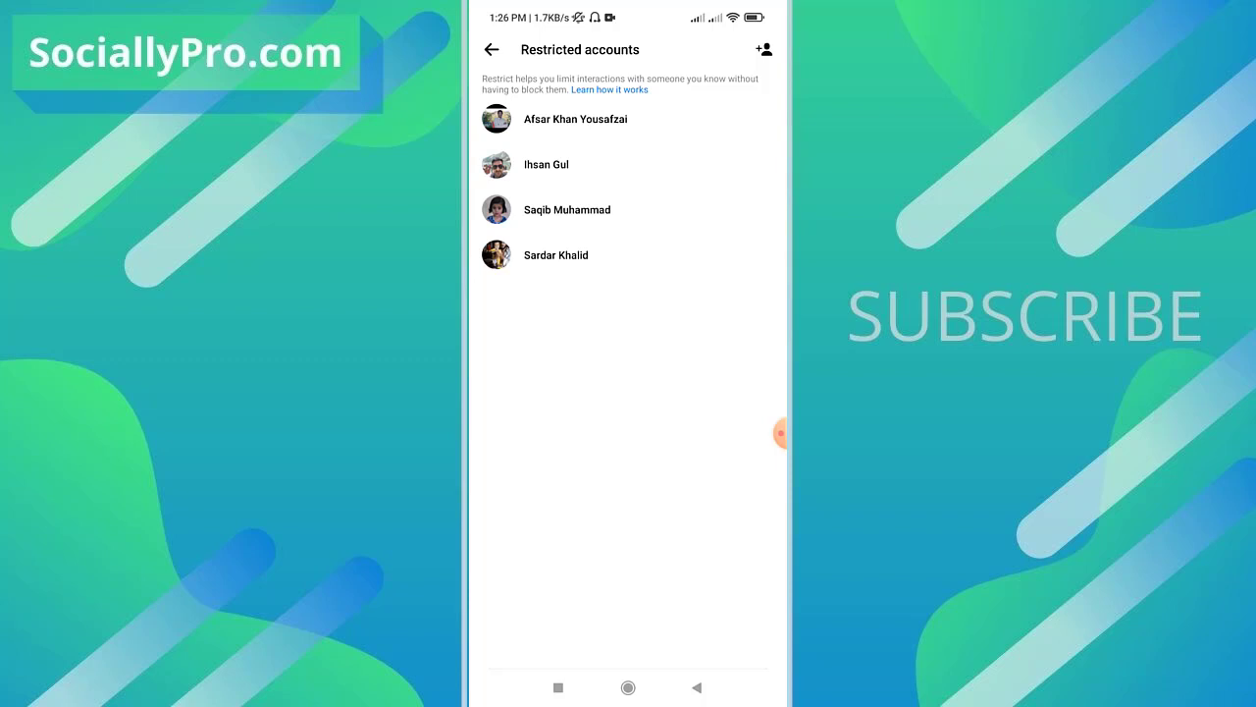
click(575, 119)
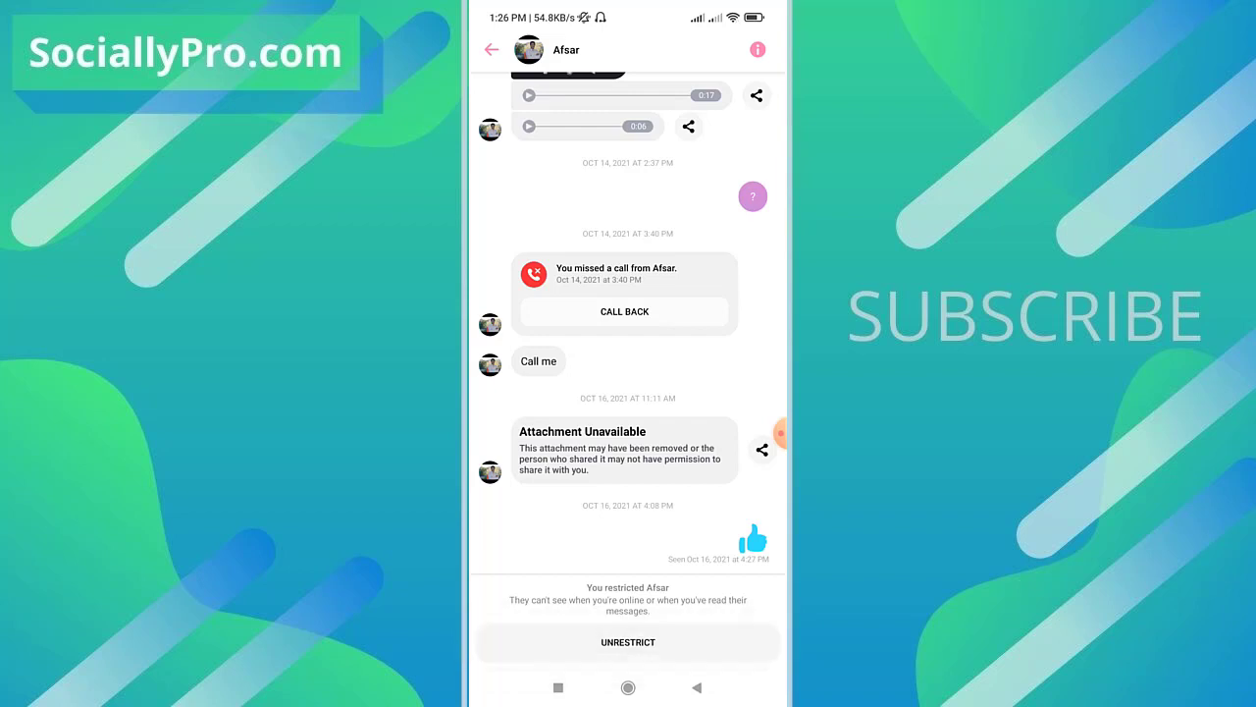
click(628, 642)
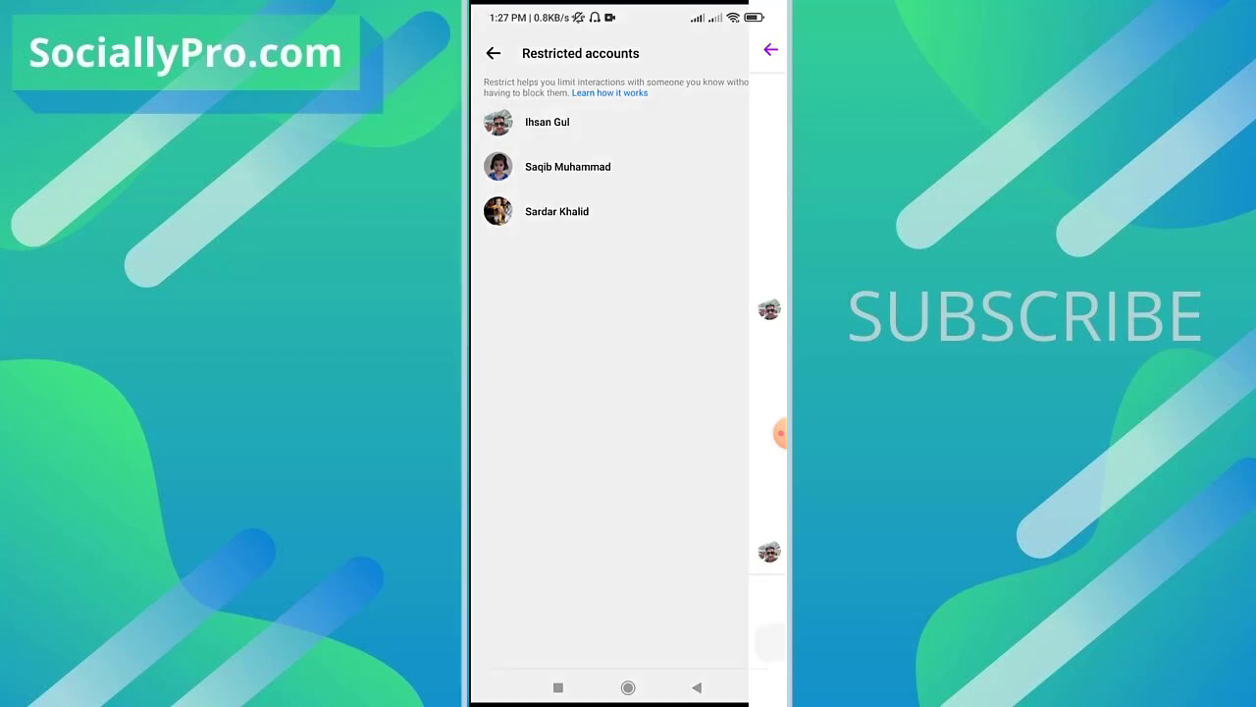
click(547, 122)
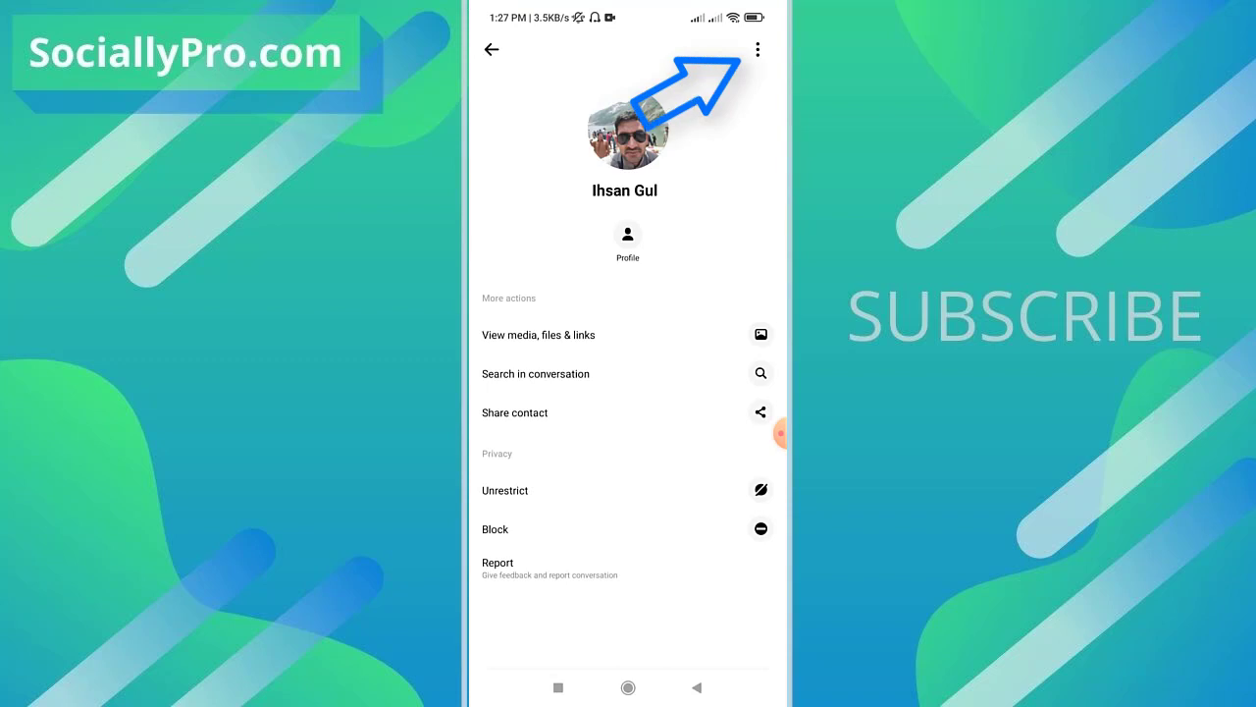
click(755, 49)
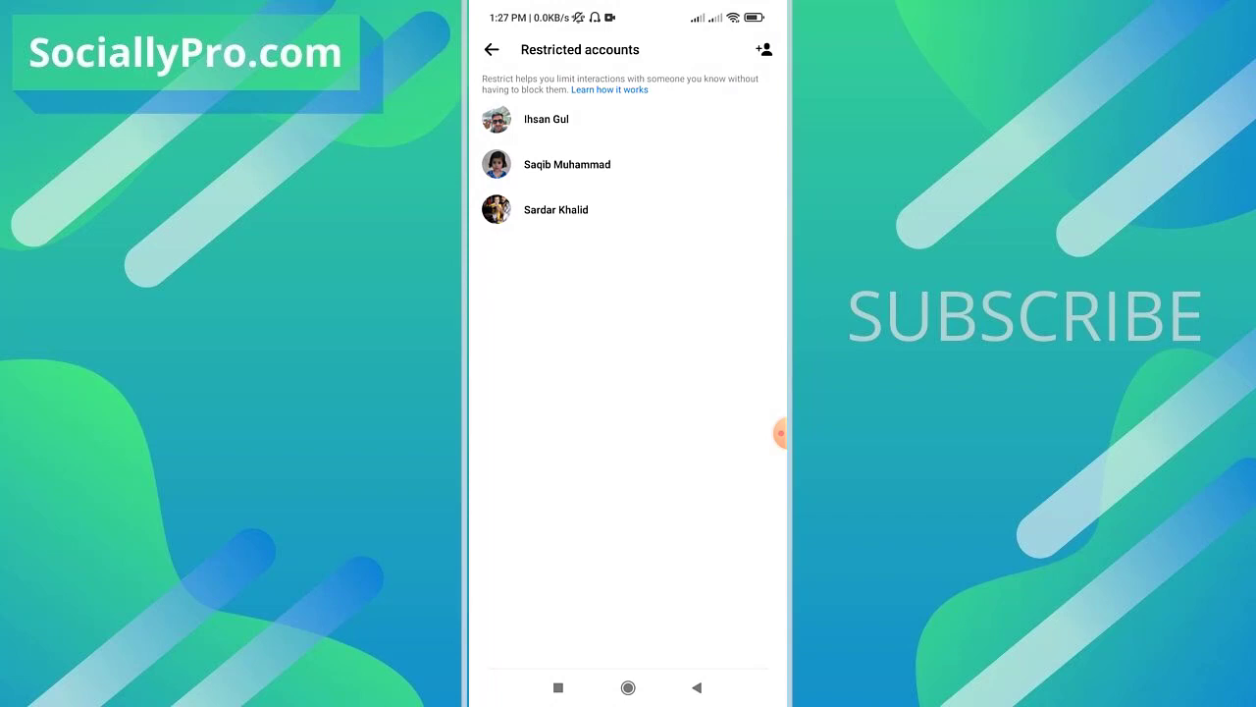
- Back out of Restricted accounts and settings to Chats, then exit to the home screen
click(547, 119)
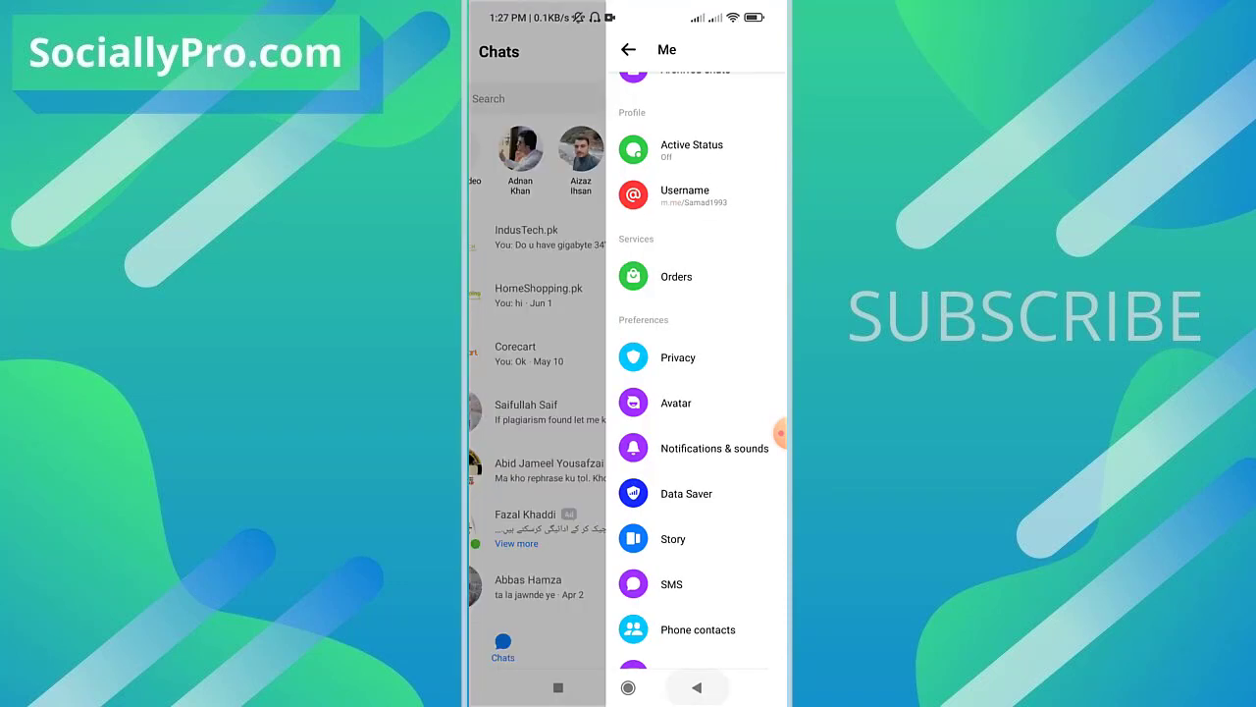
click(628, 49)
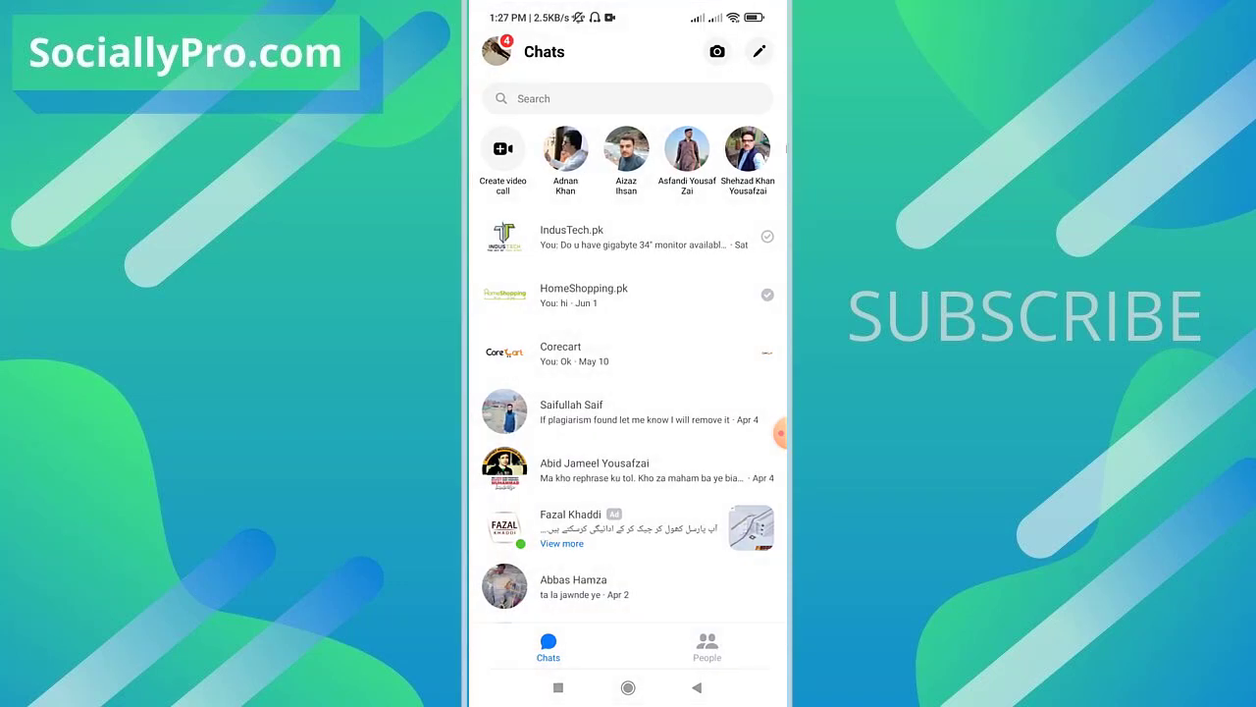
click(627, 687)
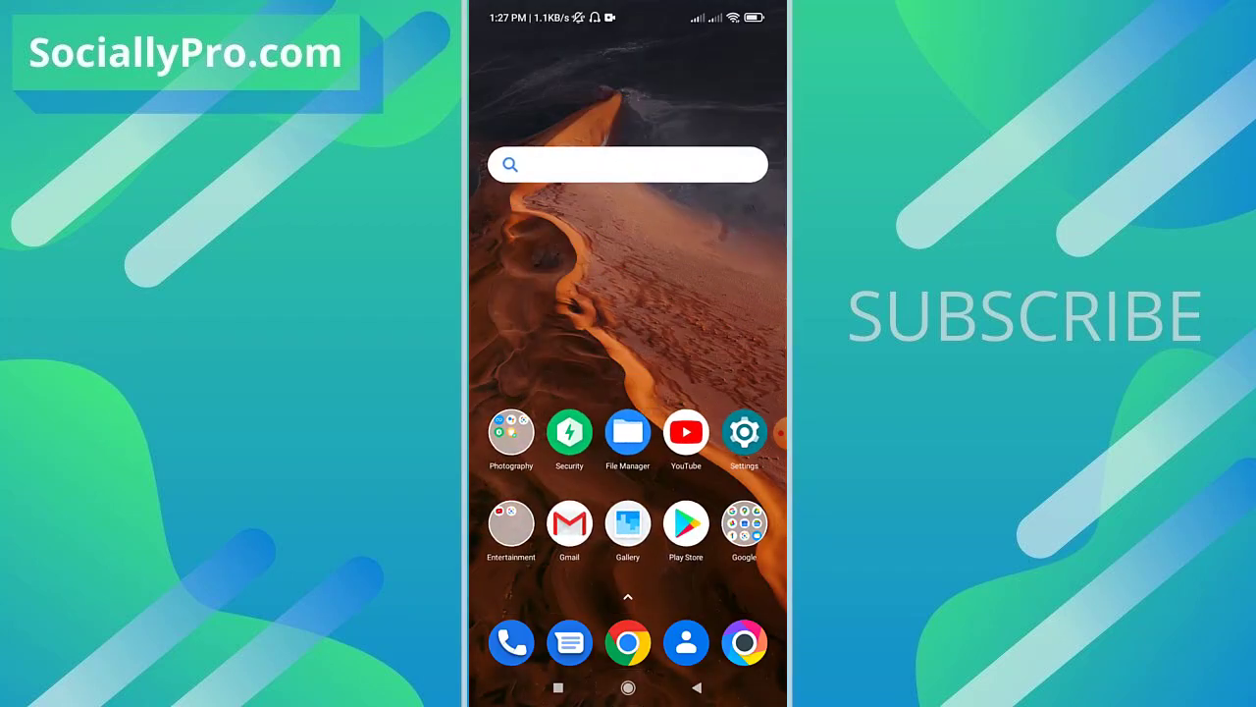